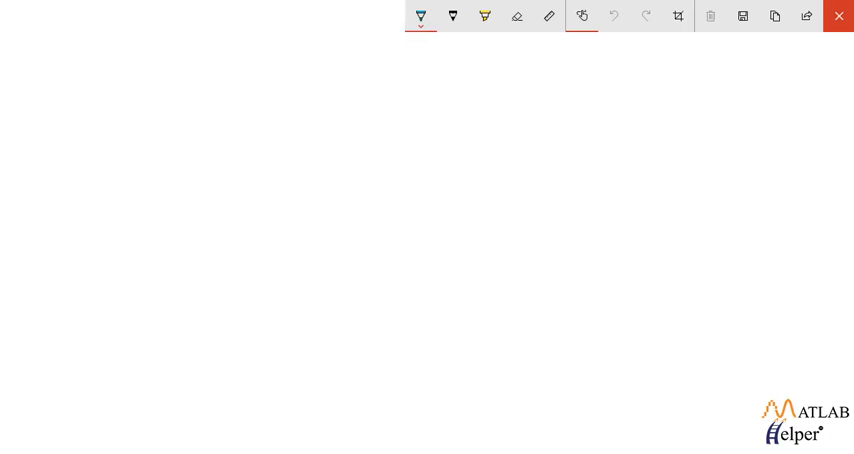
Sketch a ceiling line, a zigzag spring labelled k and a mass box hanging below it.
left_click_drag(78, 108, 188, 104)
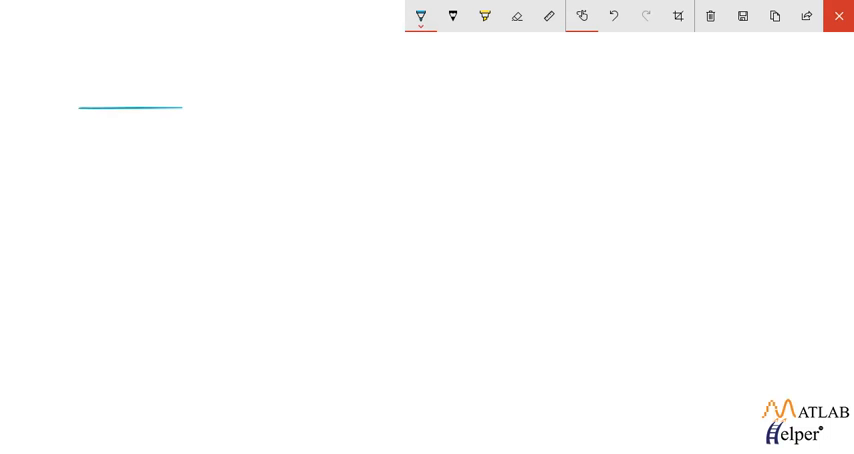
left_click_drag(132, 102, 132, 124)
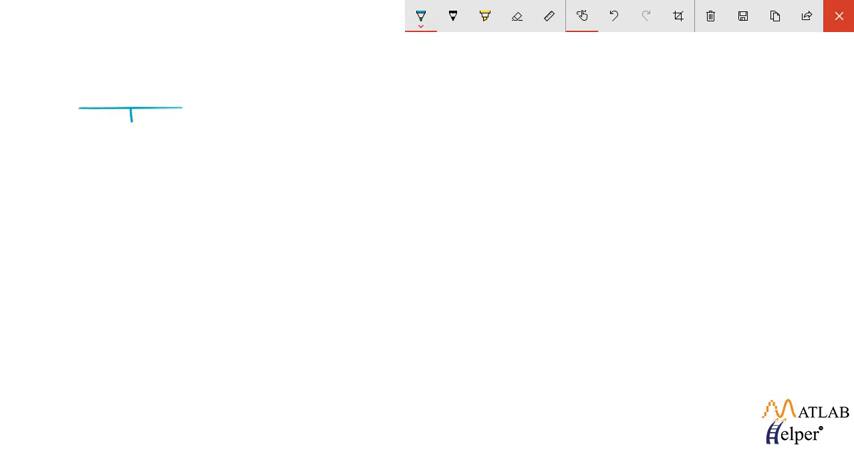
left_click_drag(132, 122, 132, 172)
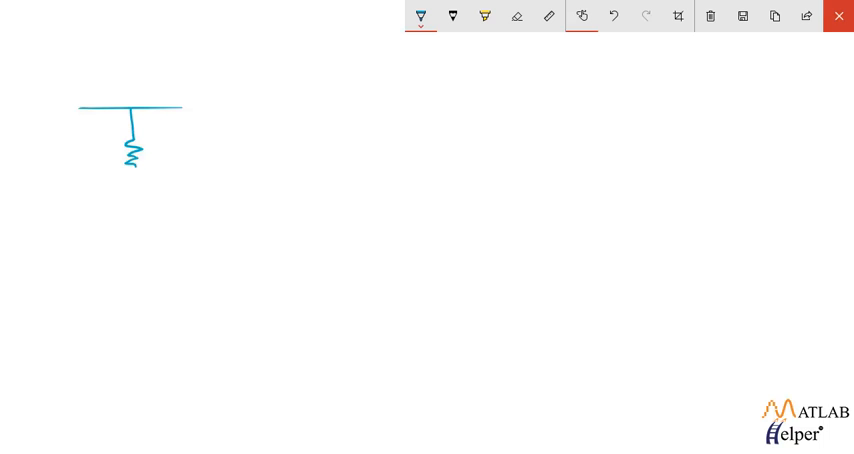
left_click_drag(132, 164, 132, 230)
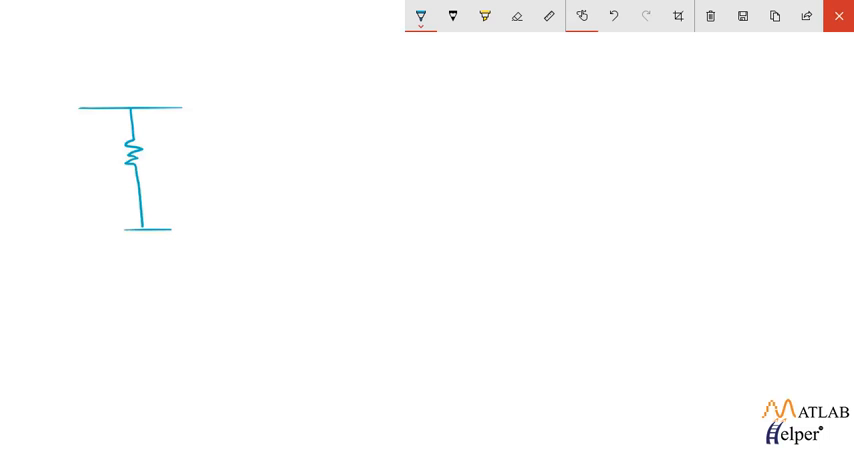
left_click_drag(124, 230, 176, 260)
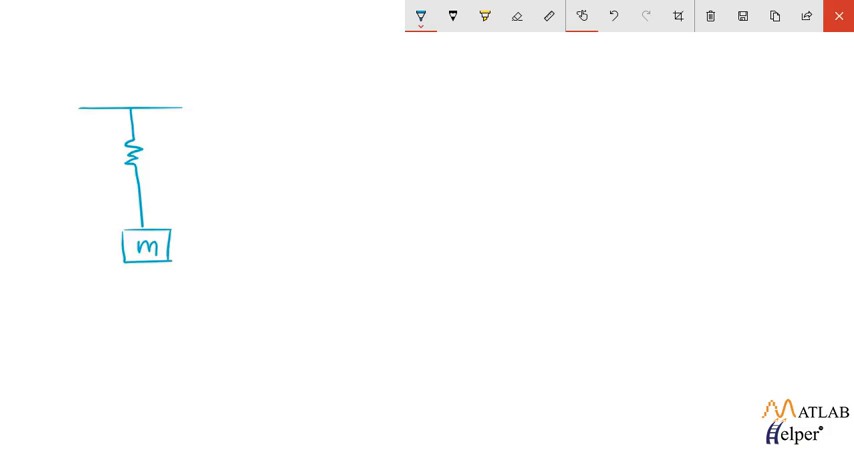
type("k")
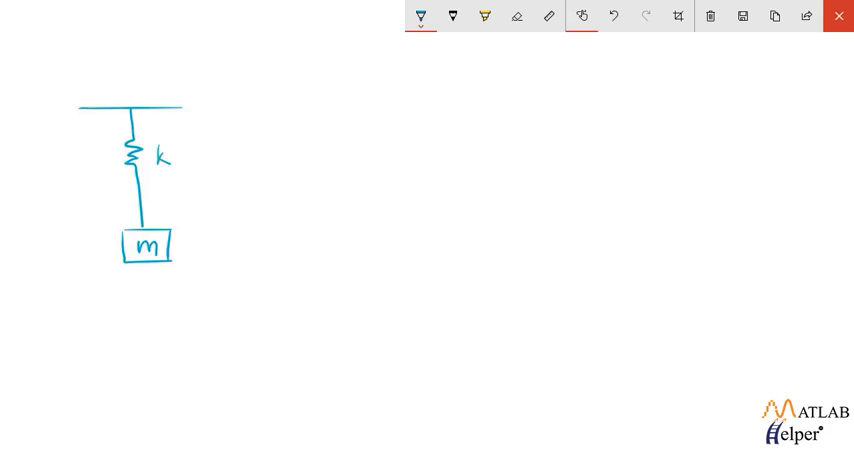
Draw up/down force arrows labelled -kx and mg, a dotted equilibrium line and displacement arrow x.
left_click_drag(98, 252, 98, 304)
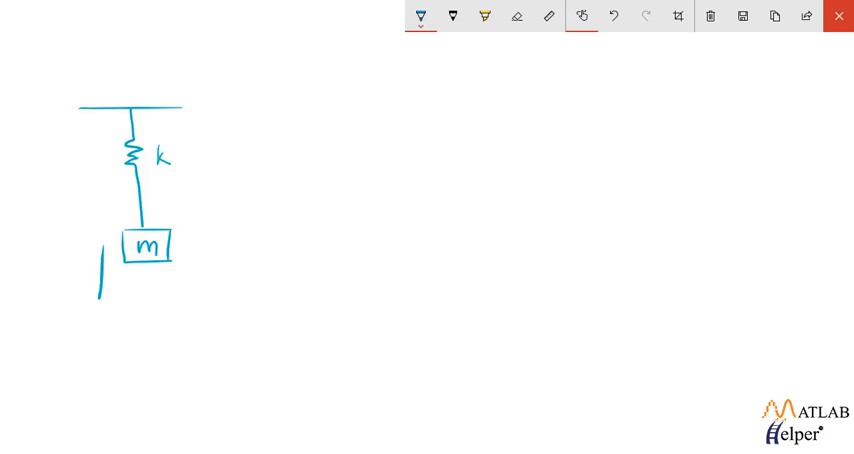
left_click_drag(98, 260, 98, 300)
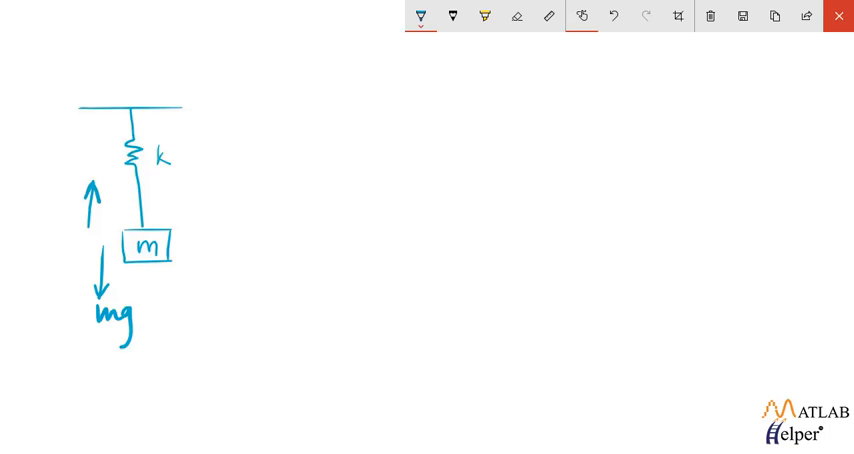
type("-1")
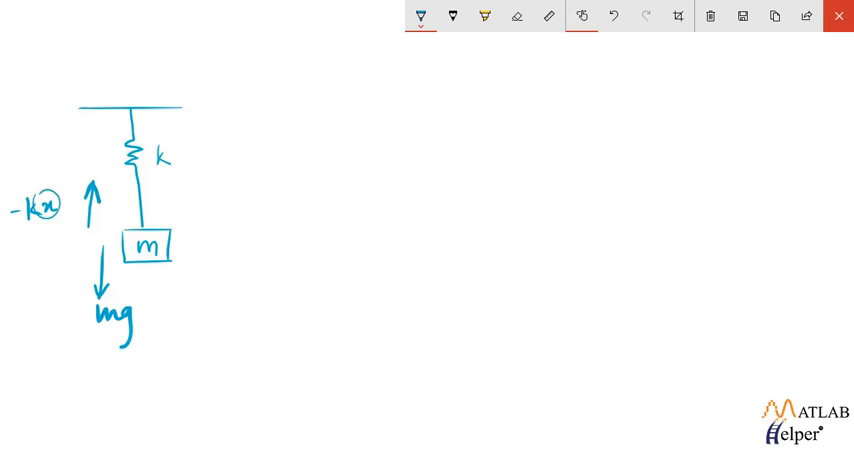
left_click_drag(180, 248, 200, 248)
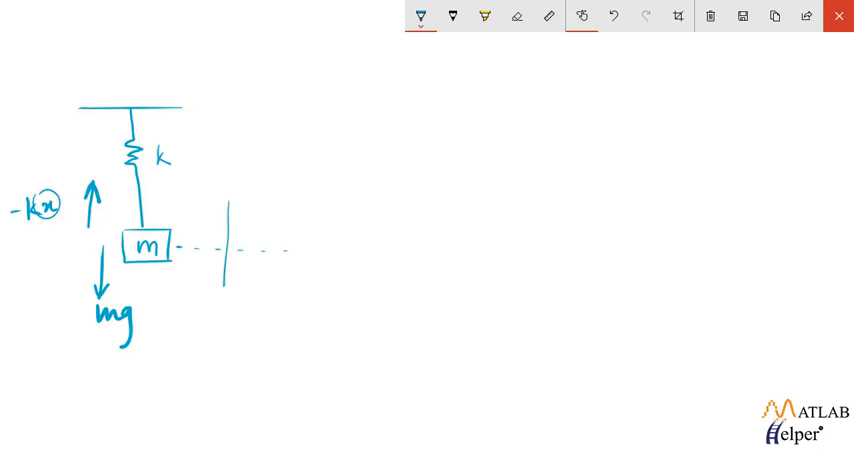
left_click_drag(226, 200, 226, 310)
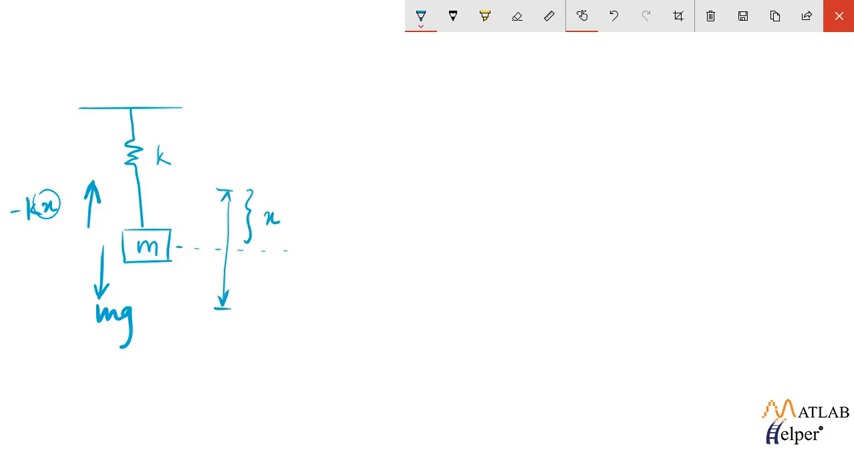
mouse_move(420, 16)
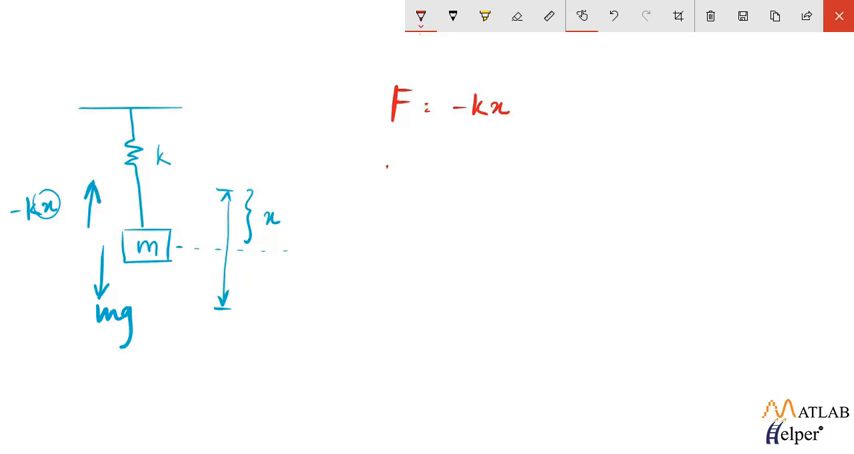
Write mg = -kx, mẍ = -kx and ẍ = -(k/m)x in red beside the sketch.
type("mg")
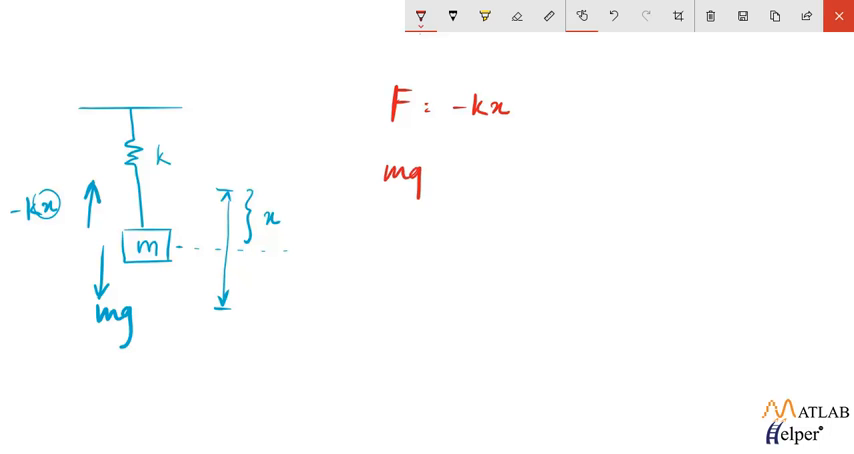
type("= -k")
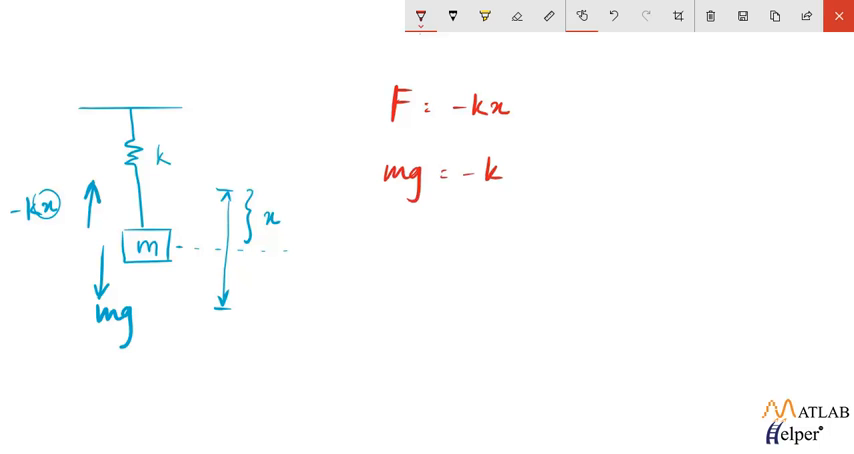
type("x")
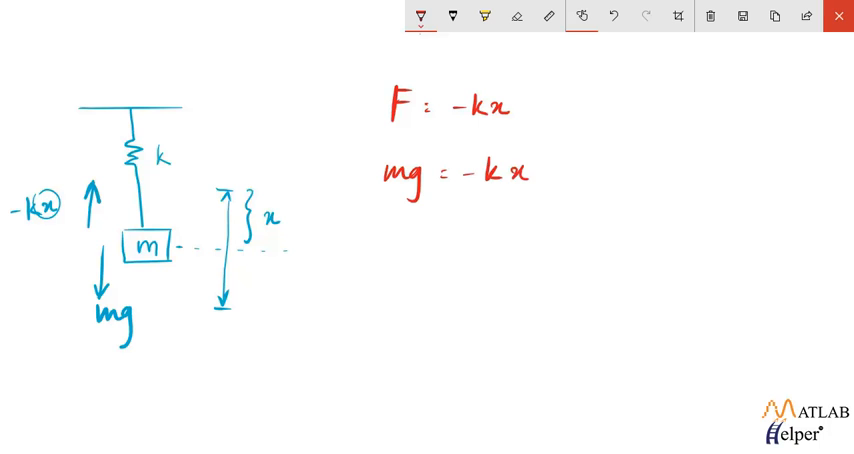
type("m x")
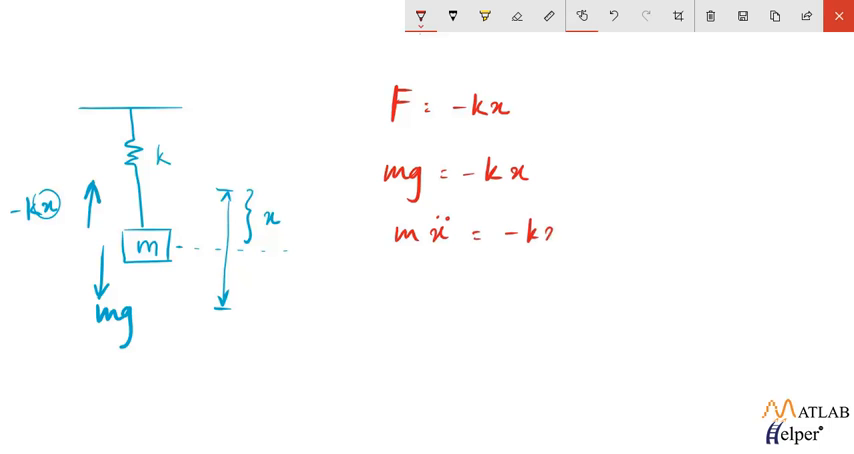
type("x")
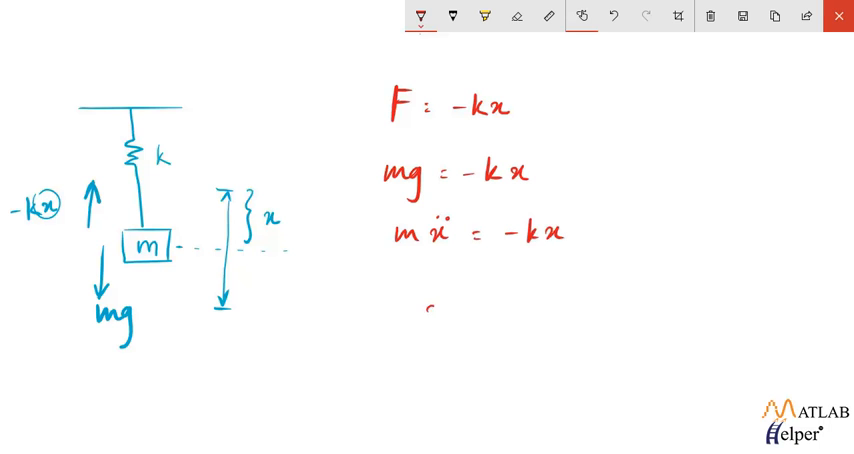
type("ẍ = -k/m")
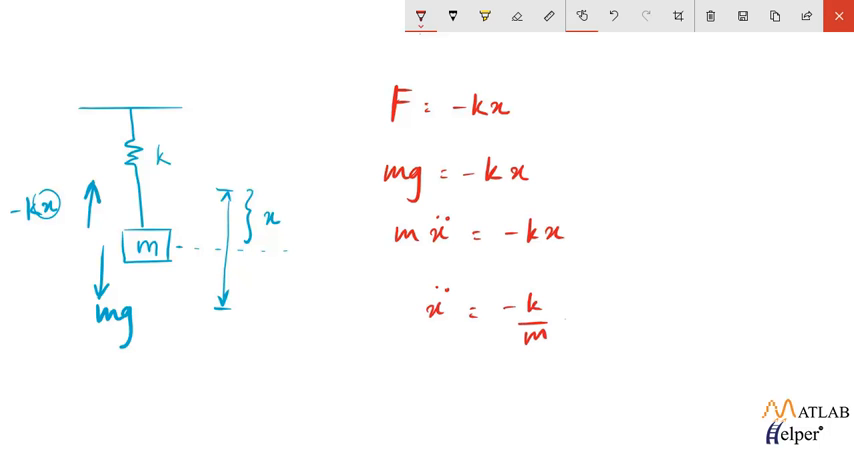
type("x (1")
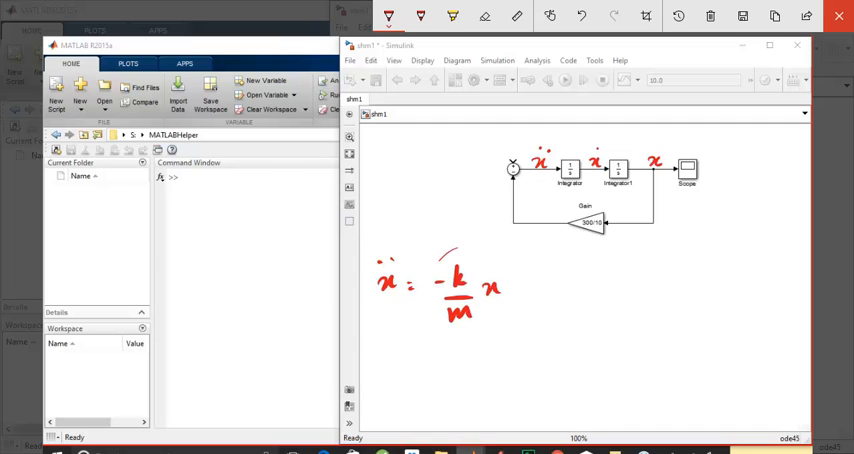
Label the Simulink model's signals x in red and write the acceleration equation beneath.
left_click_drag(456, 256, 456, 336)
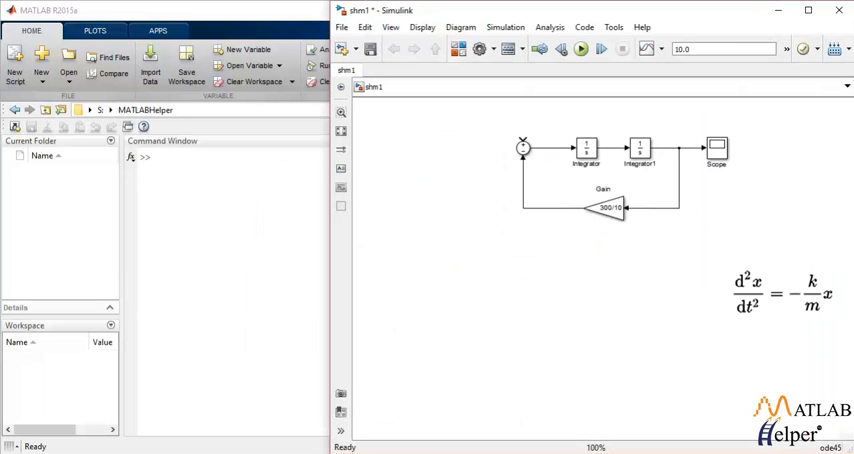
Set the feedback-loop Gain block's value to 300/10 (k/m).
left_click(604, 208)
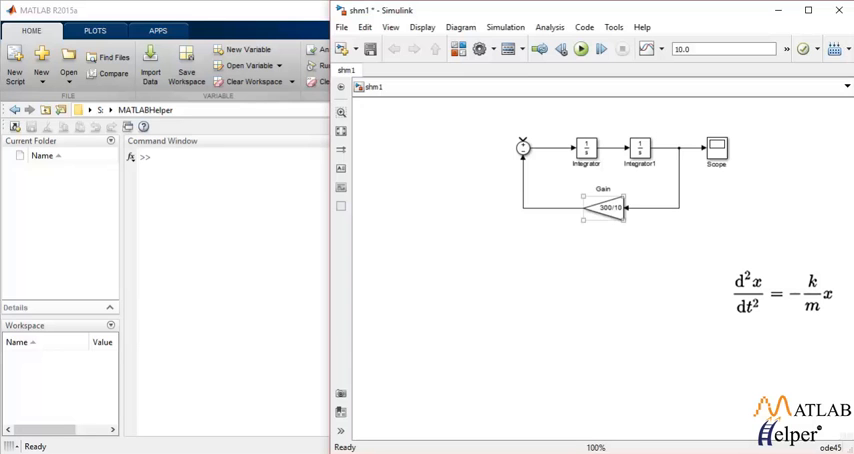
double_click(604, 208)
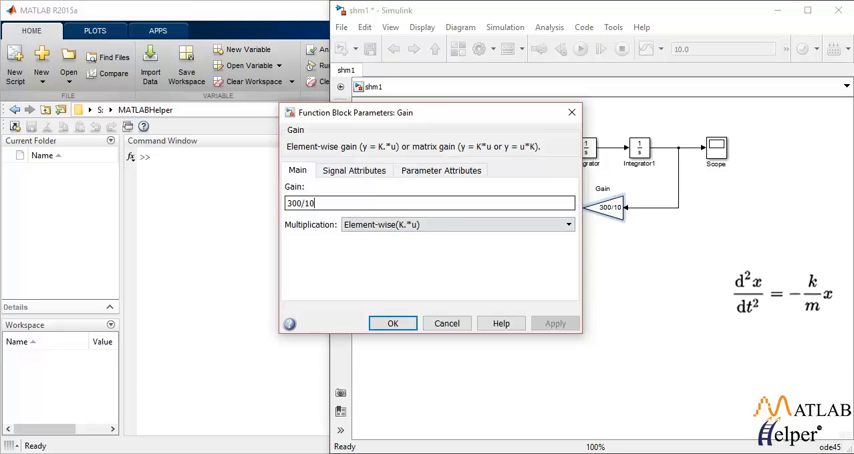
left_click(392, 324)
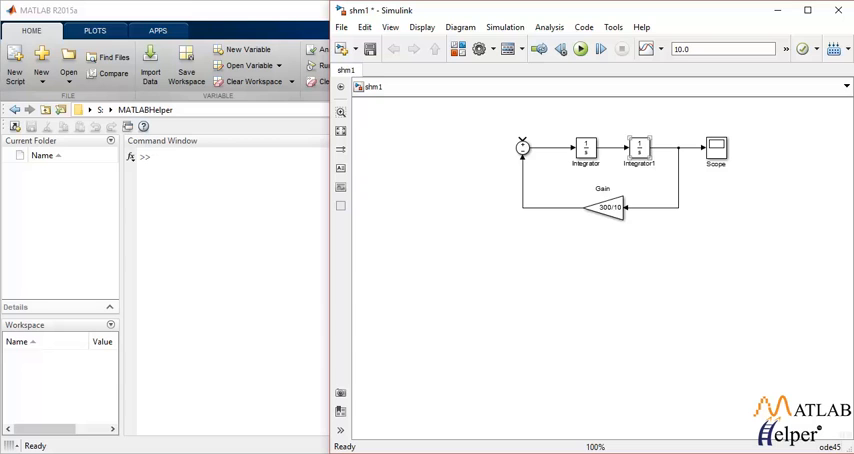
Set Integrator1's initial condition to 5 and simulate, plotting a sinusoid between -5 and 5.
double_click(584, 148)
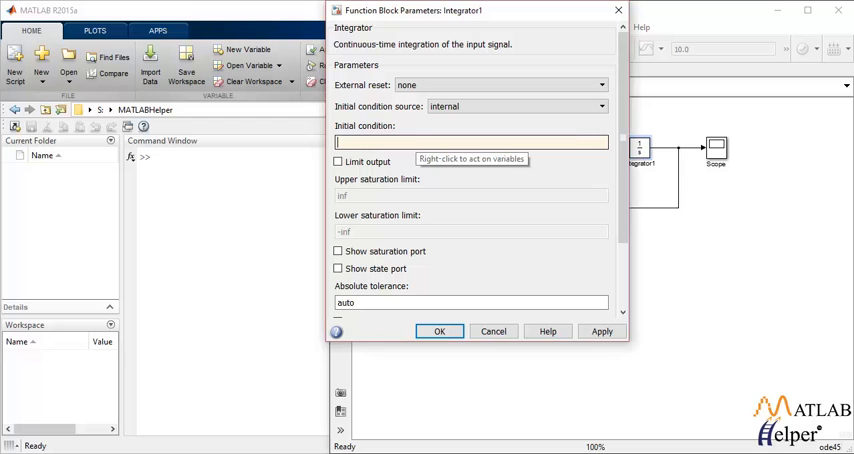
type("5")
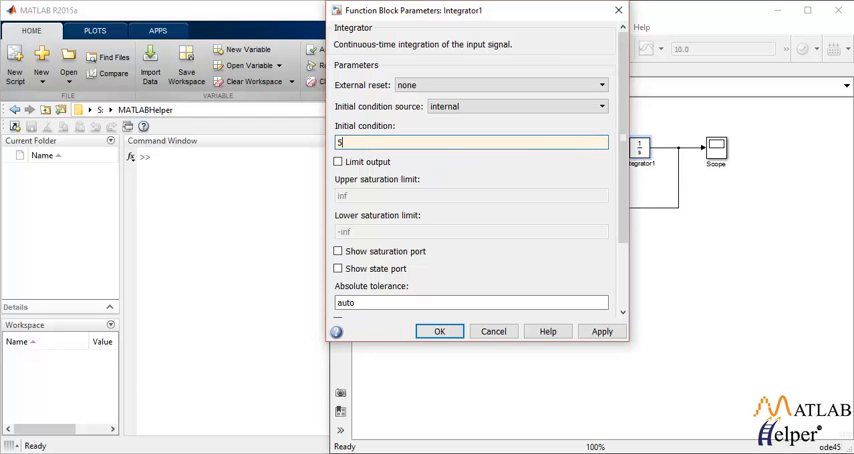
left_click(438, 332)
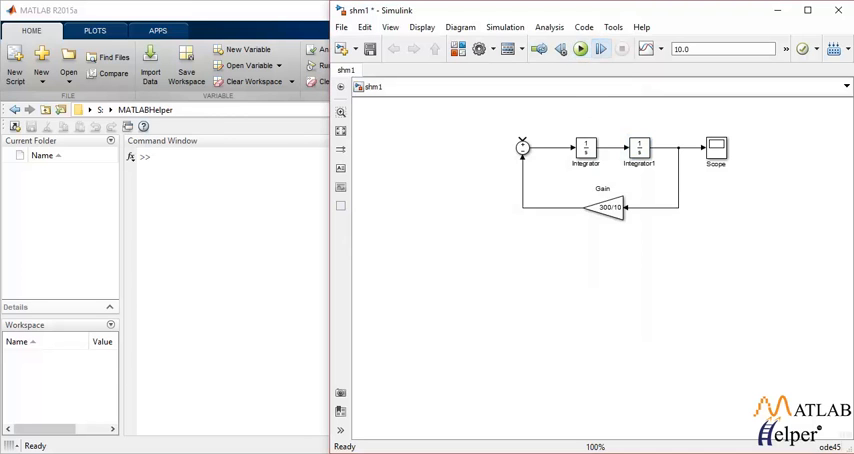
left_click(580, 48)
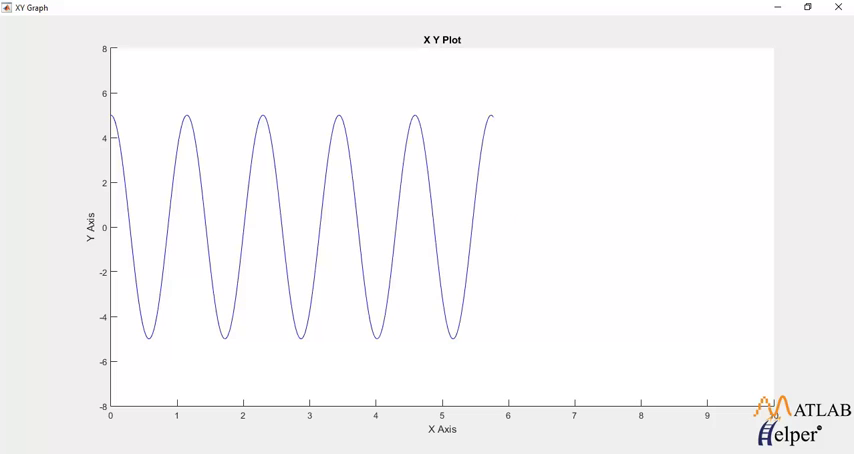